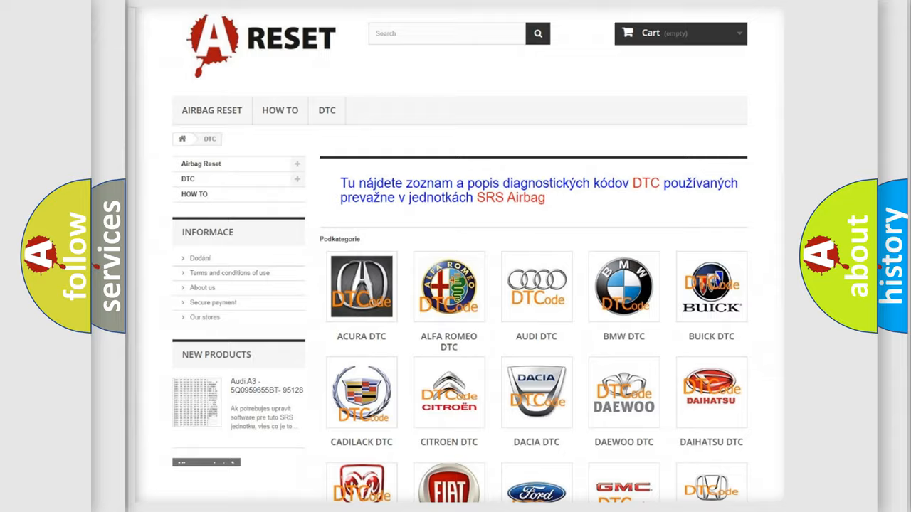
# - Scroll down the DTC brand list until the Saturn logo is in view
pyautogui.scroll(-3)
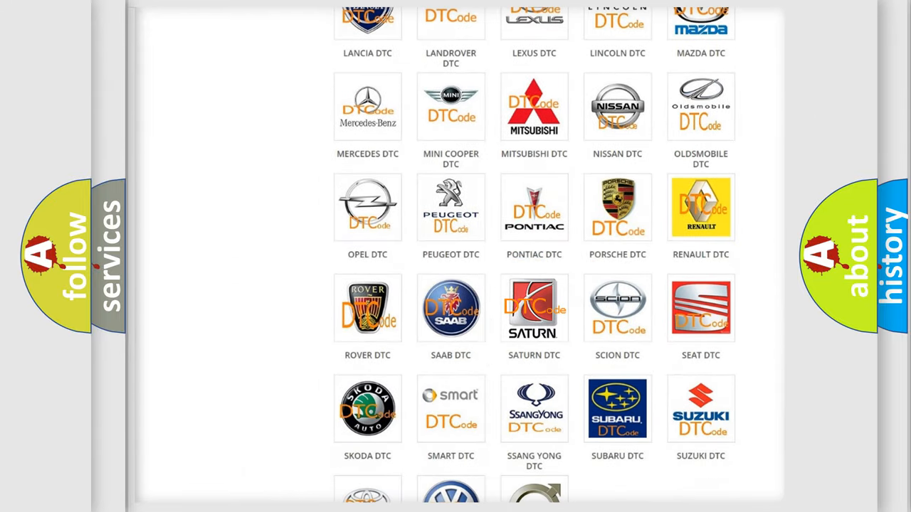
# - Open the Saturn DTC page and scroll through its code subcategories such as B0001:13 and B0002:12
pyautogui.click(534, 307)
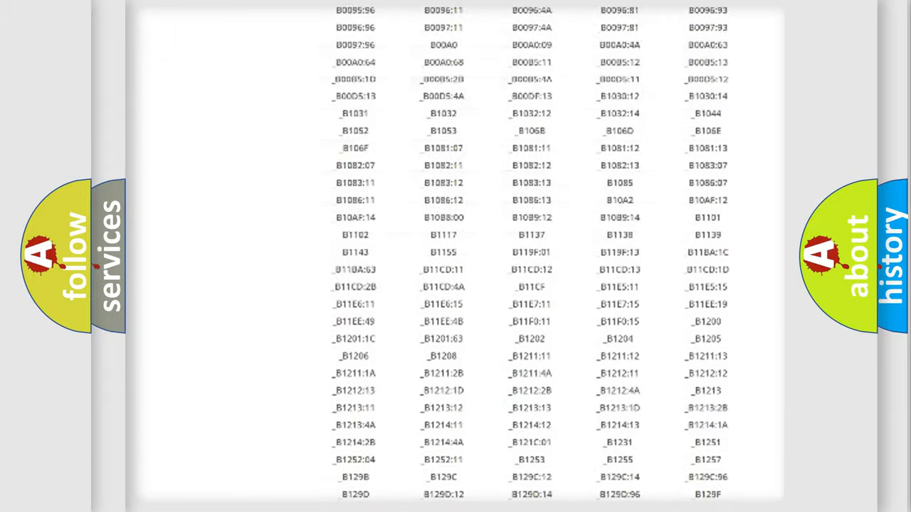
pyautogui.scroll(3)
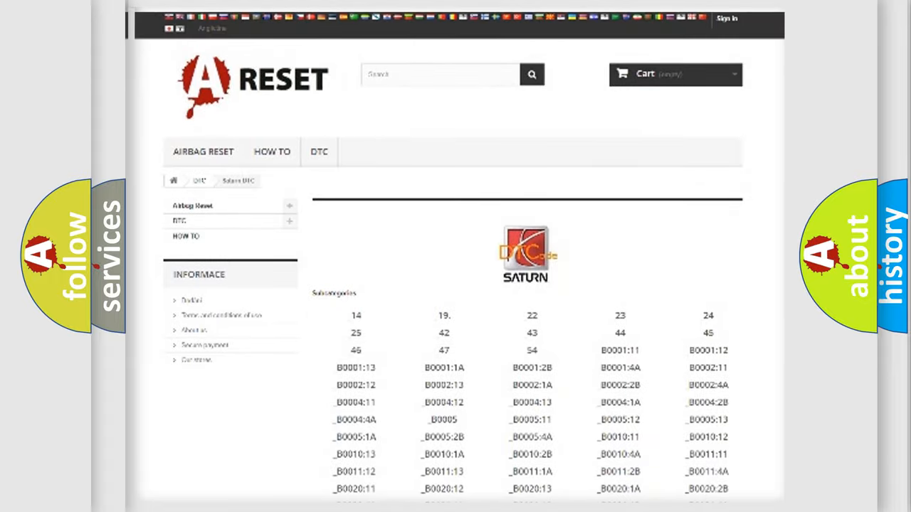